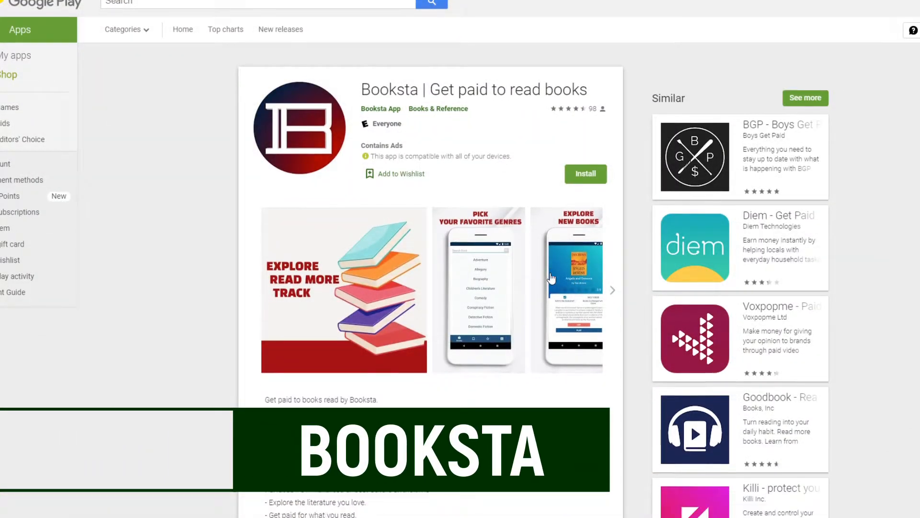
Scroll down Booksta's page to the genre buttons and book list
scroll(down, 3)
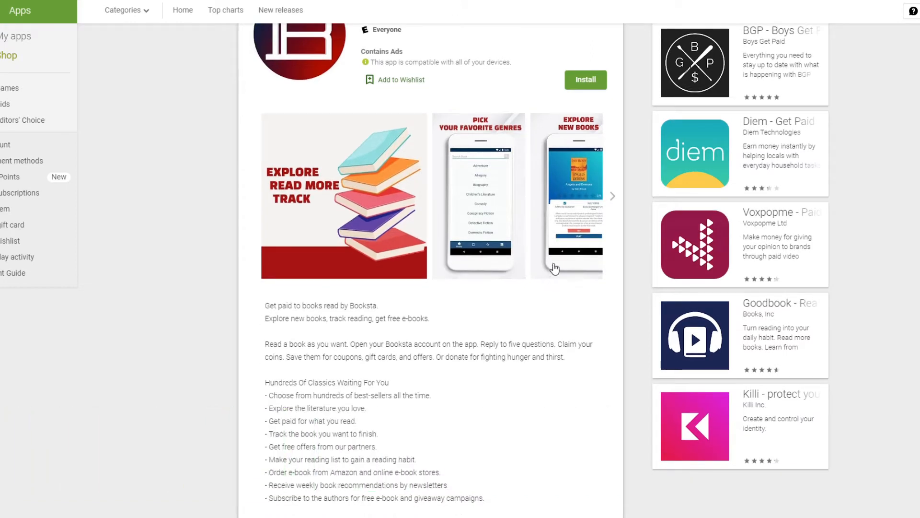
scroll(down, 3)
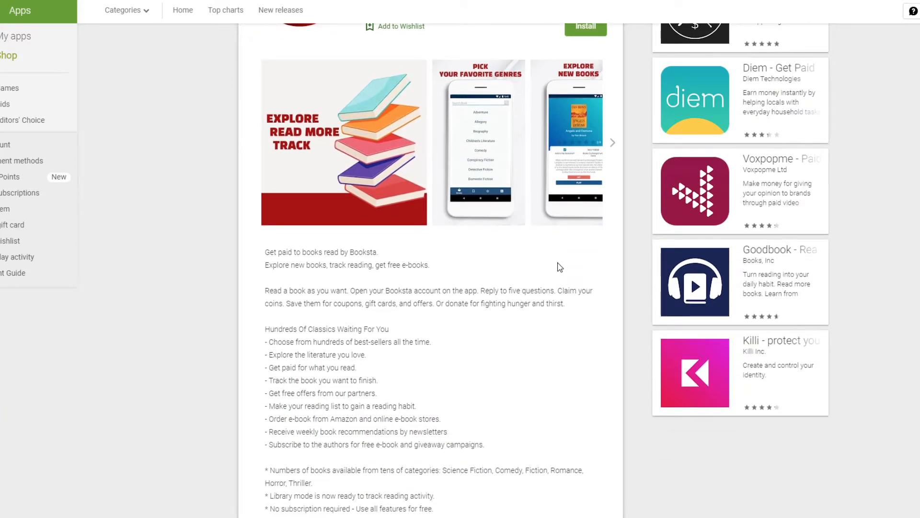
scroll(down, 3)
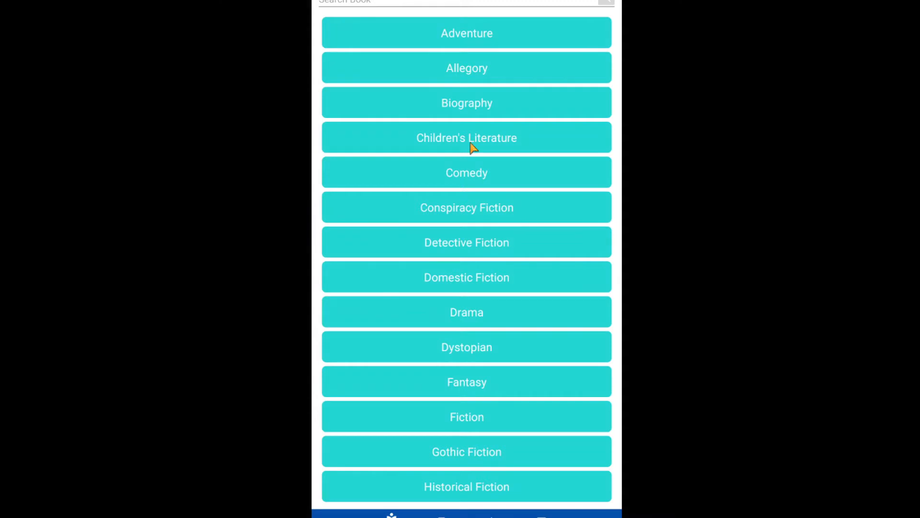
From a genre's book list, bring up The Call Of The Wild details and the FAQ coin value answer
click(467, 33)
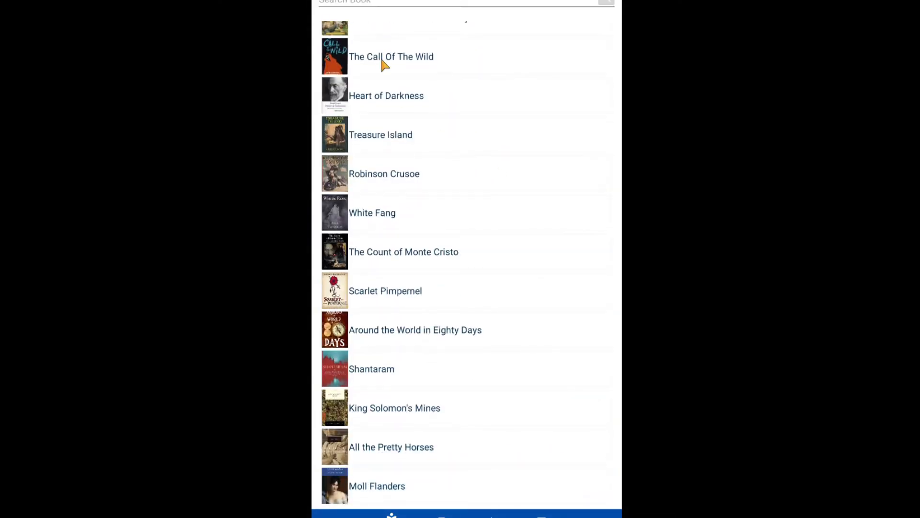
click(393, 57)
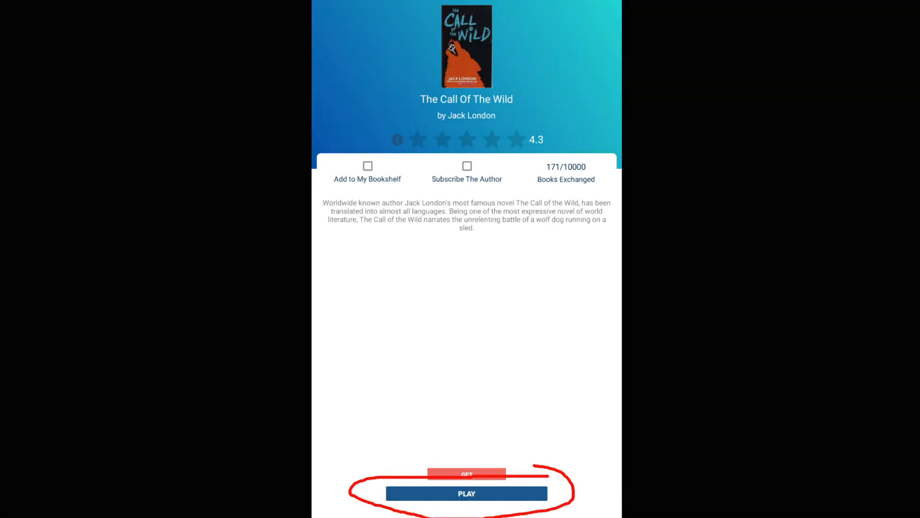
click(467, 493)
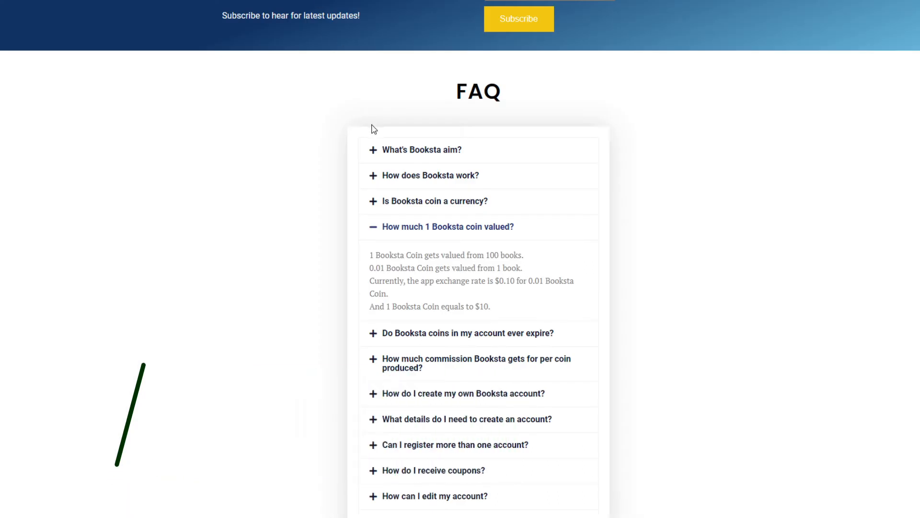
scroll(down, 3)
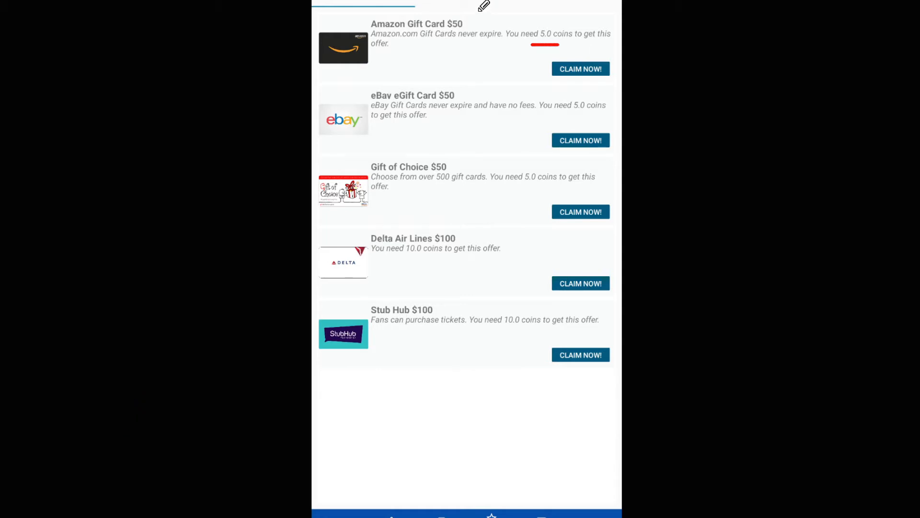
mouse_move(471, 23)
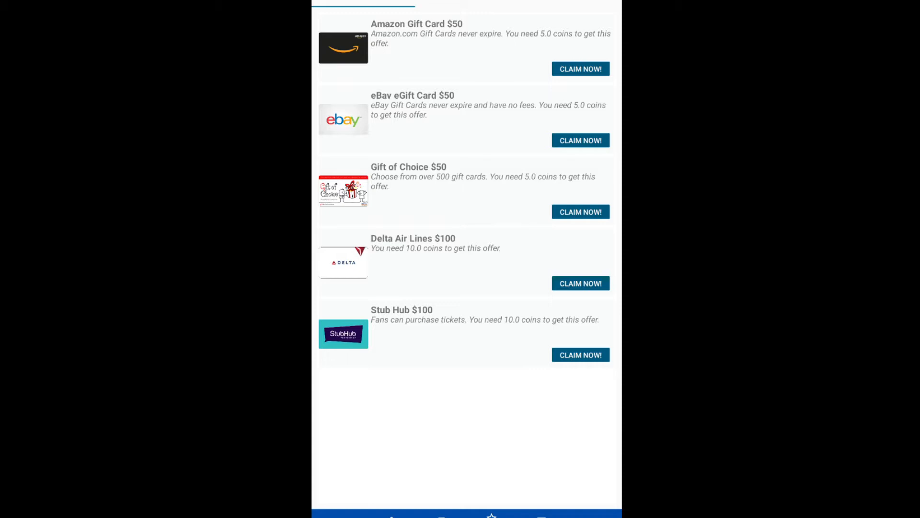
mouse_move(699, 259)
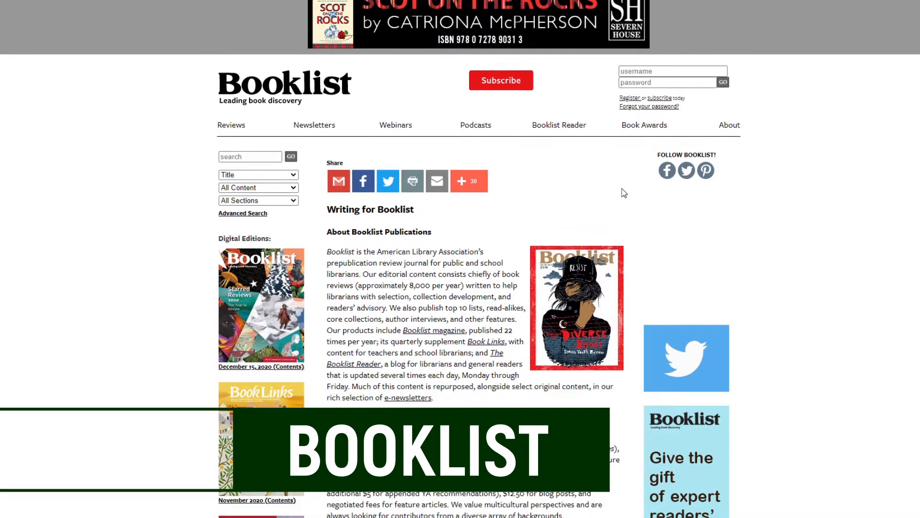
scroll(down, 3)
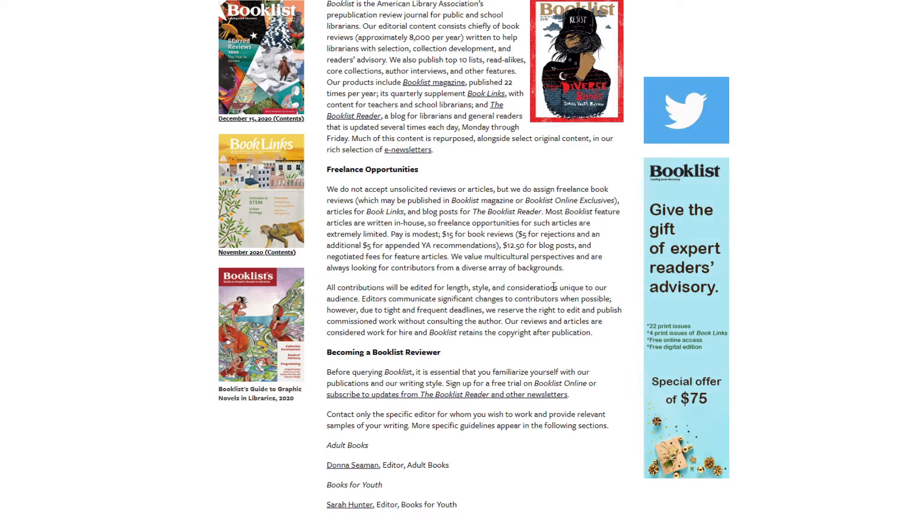
scroll(down, 3)
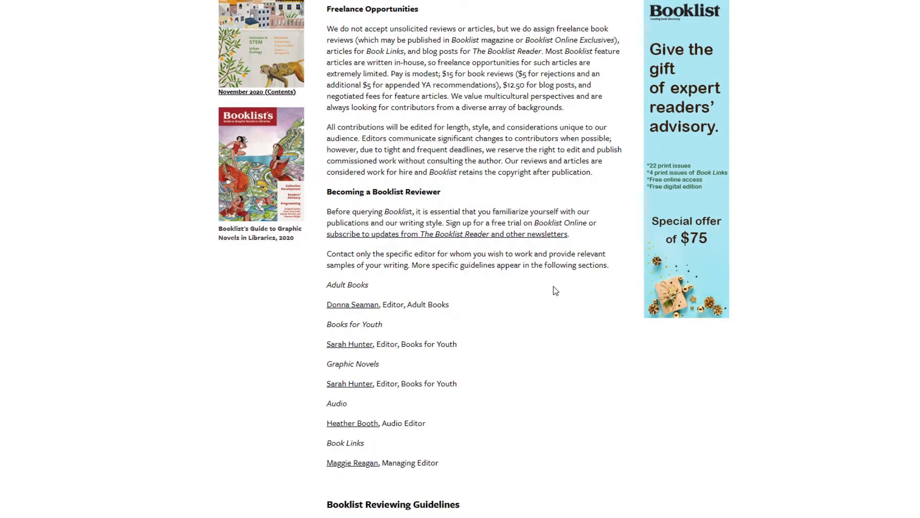
scroll(down, 3)
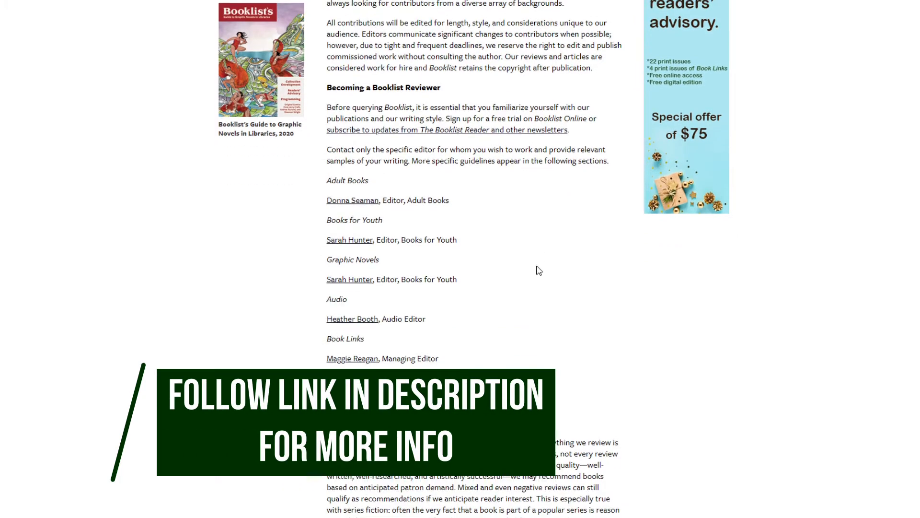
scroll(down, 3)
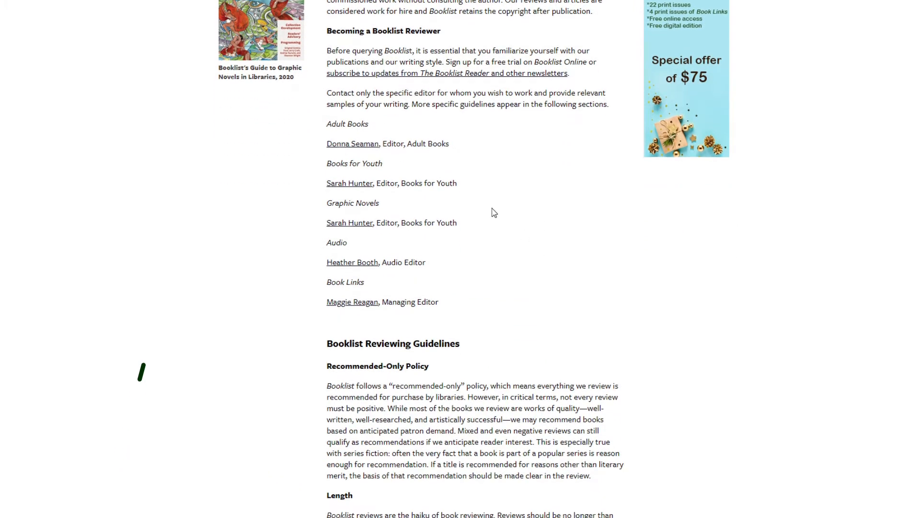
scroll(down, 3)
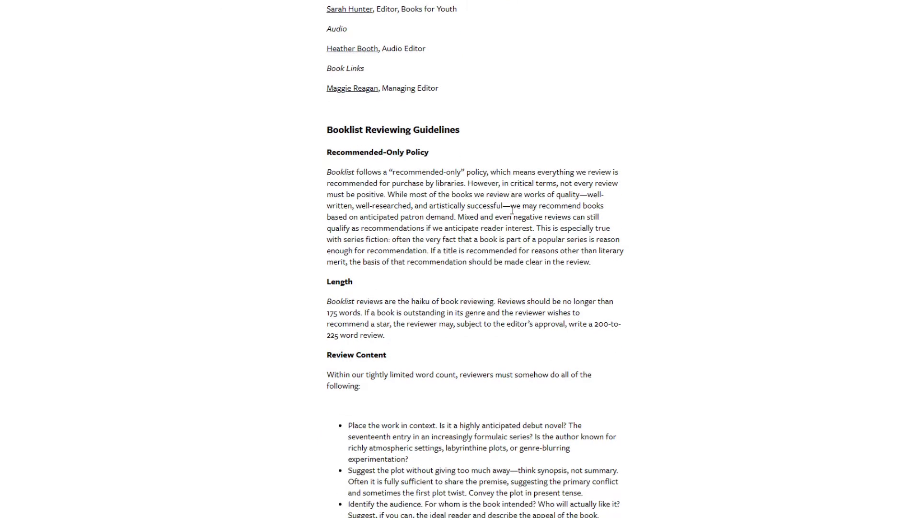
scroll(down, 3)
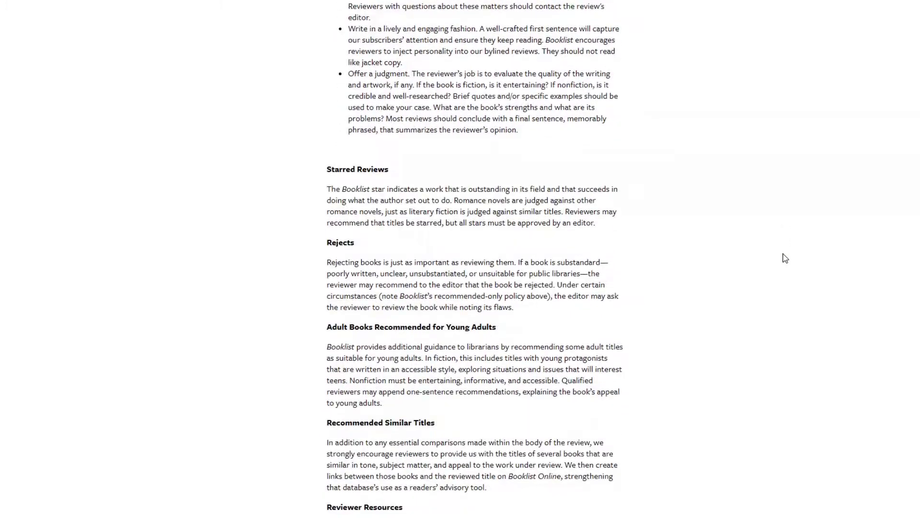
scroll(down, 3)
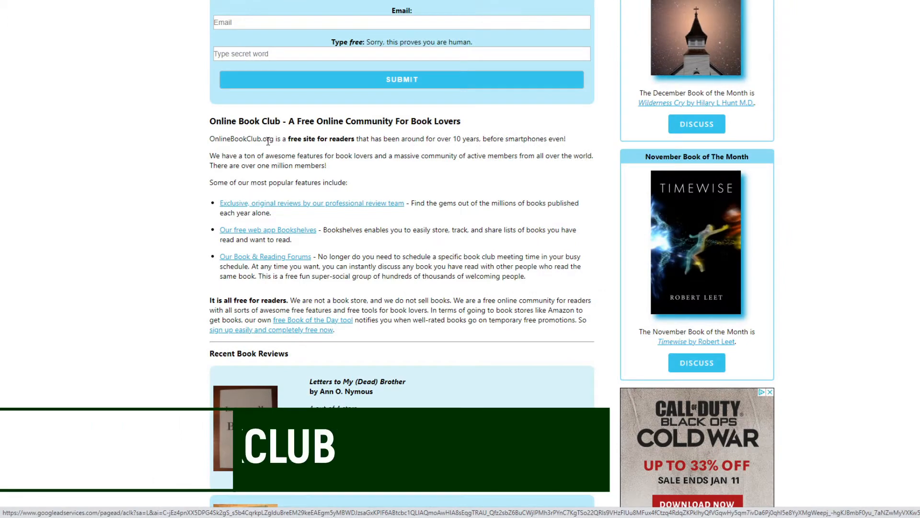
scroll(down, 3)
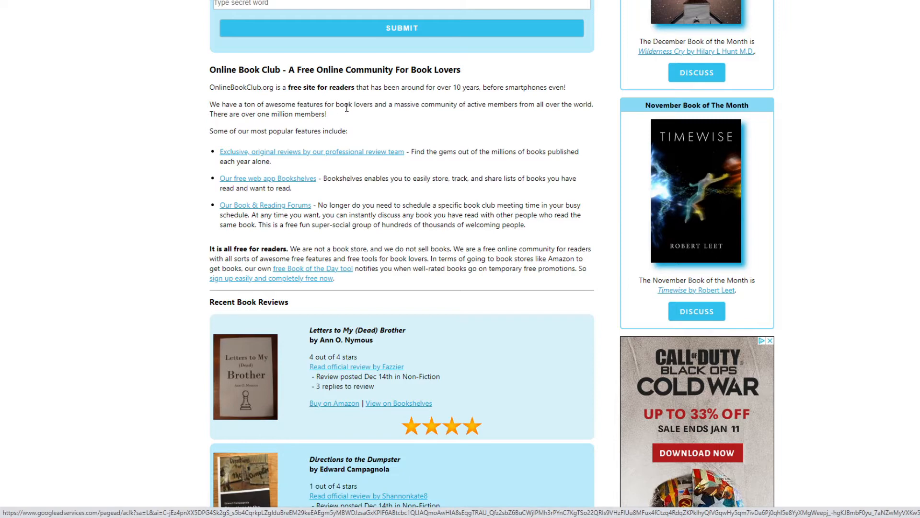
scroll(down, 3)
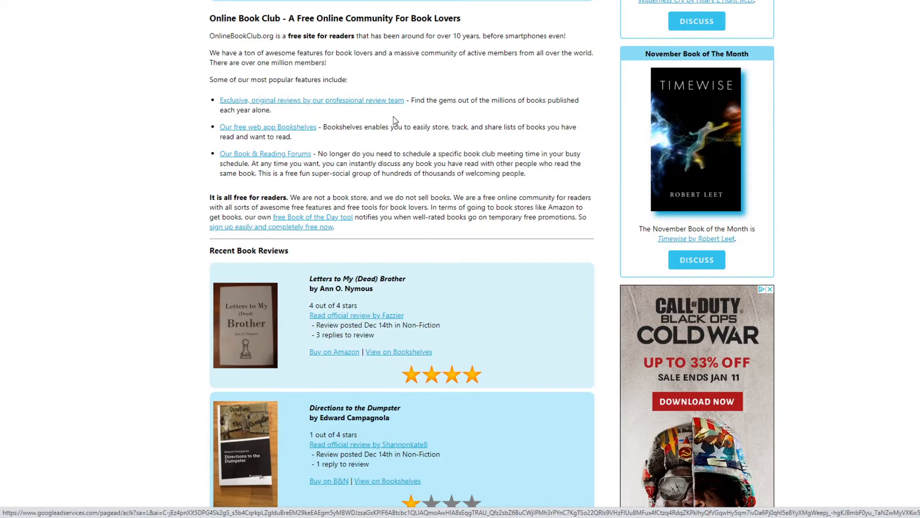
scroll(up, 3)
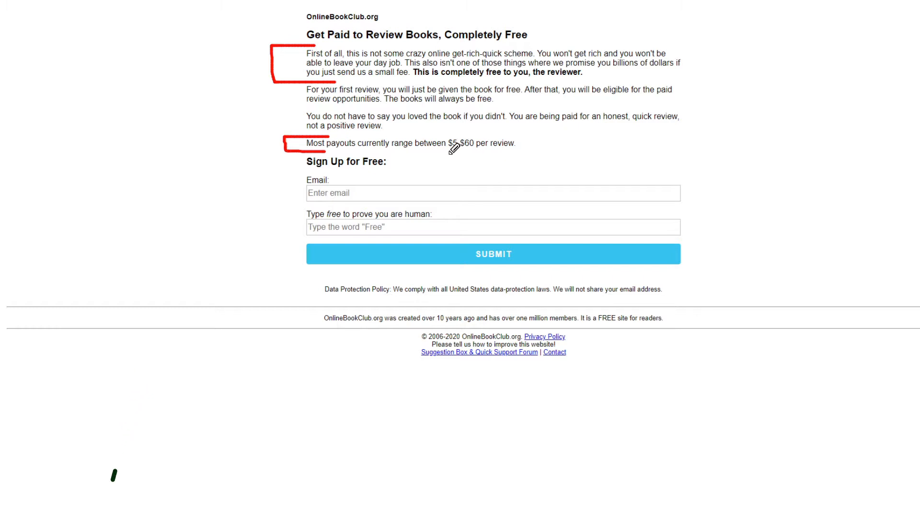
drag(446, 155, 555, 154)
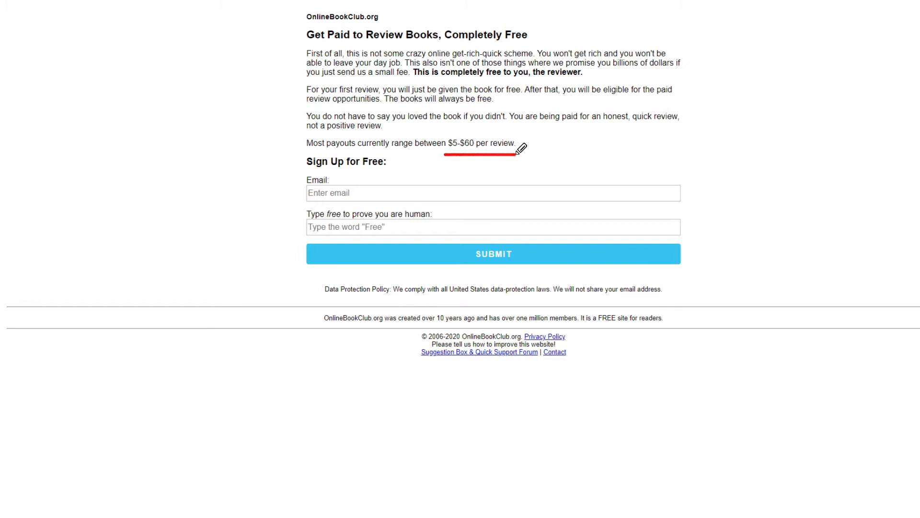
drag(260, 136, 284, 246)
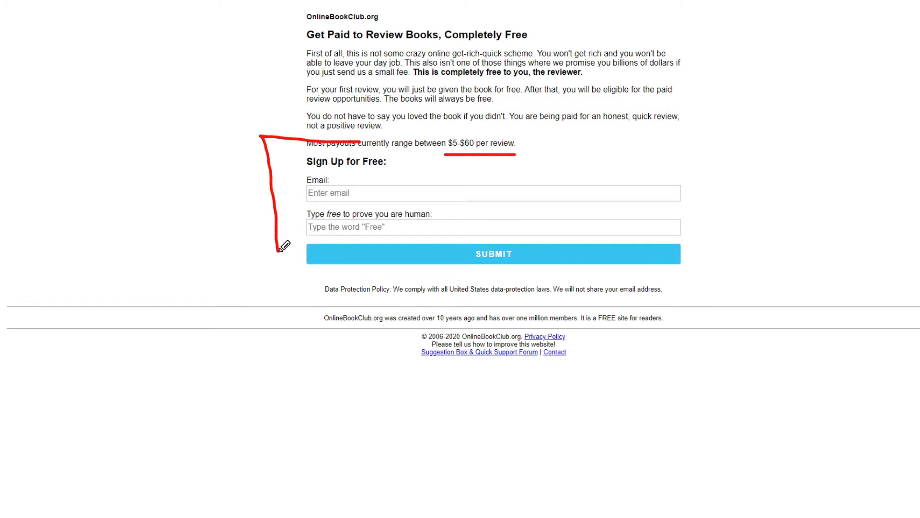
drag(279, 246, 317, 241)
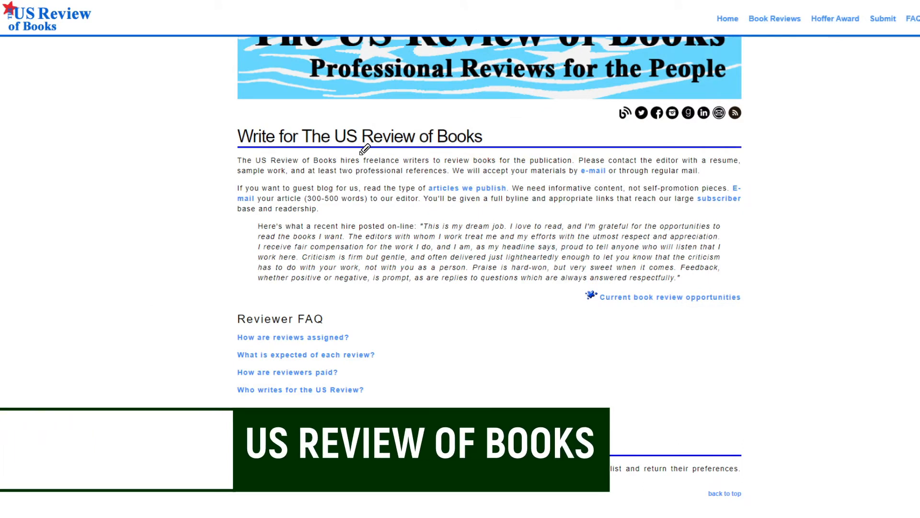
Highlight and scroll through the reviewer FAQ answers on assignment, review requirements and how reviewers are paid
drag(368, 151, 555, 151)
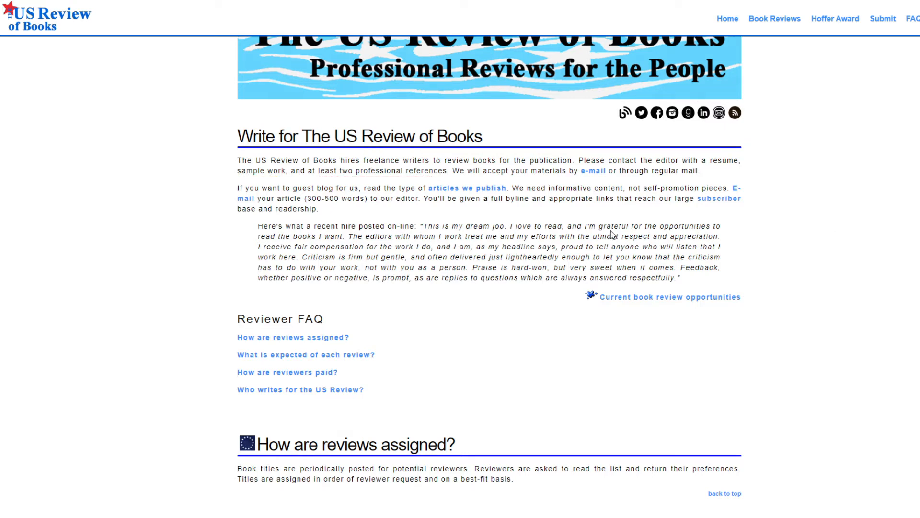
scroll(down, 3)
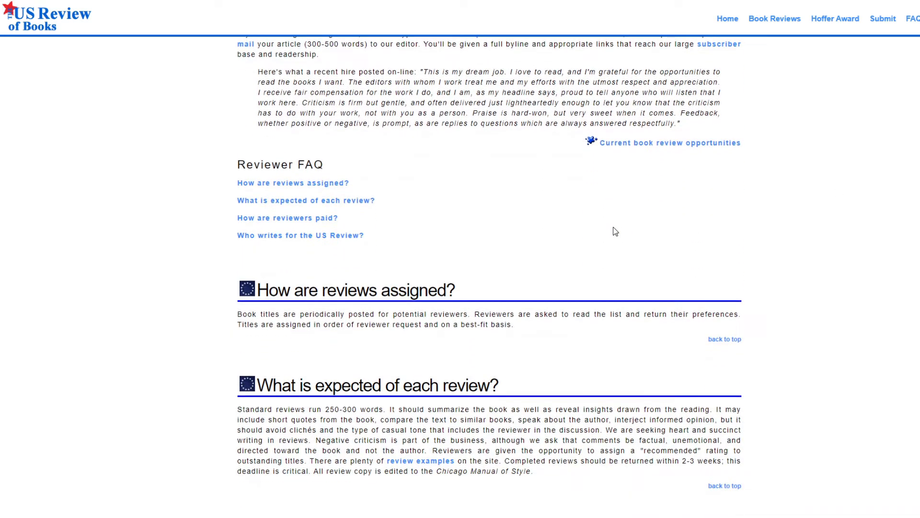
scroll(down, 3)
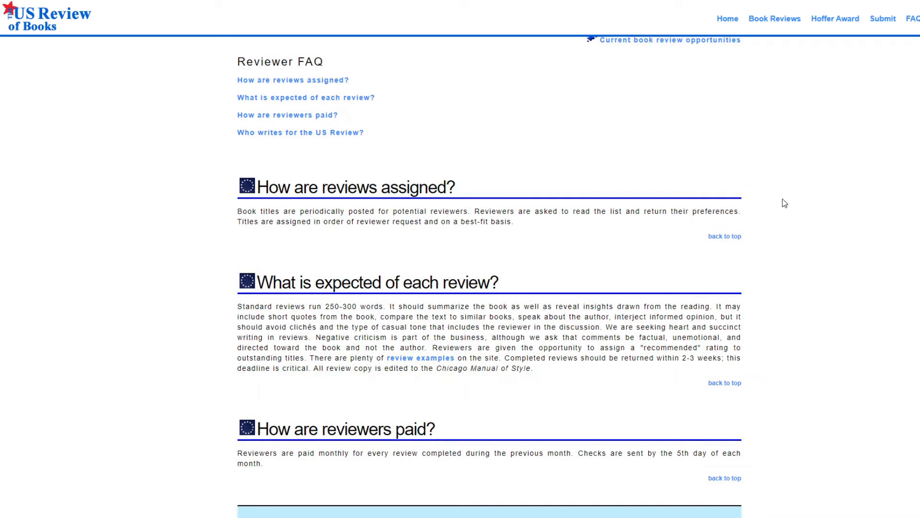
scroll(down, 3)
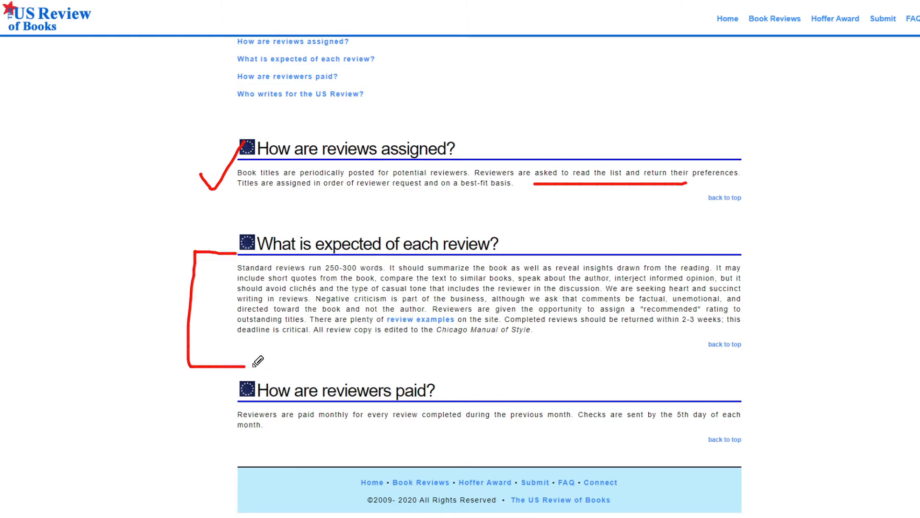
mouse_move(904, 302)
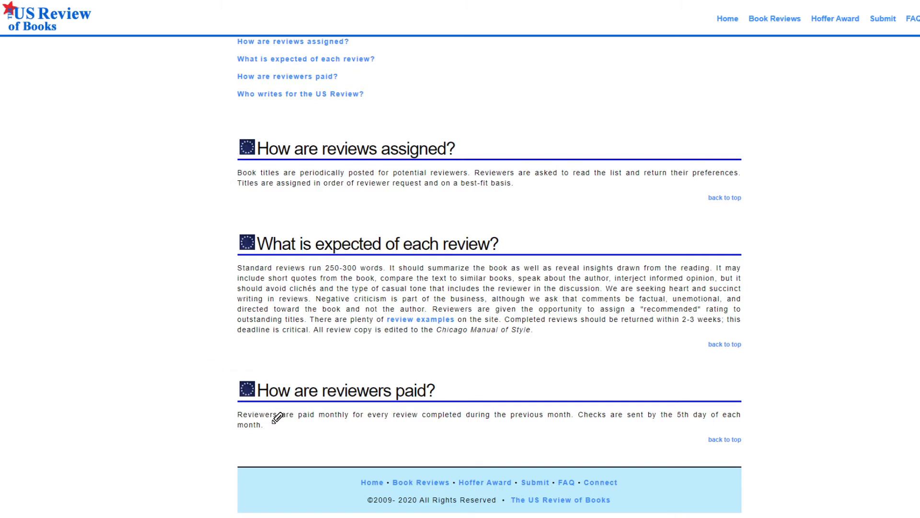
drag(274, 430, 572, 427)
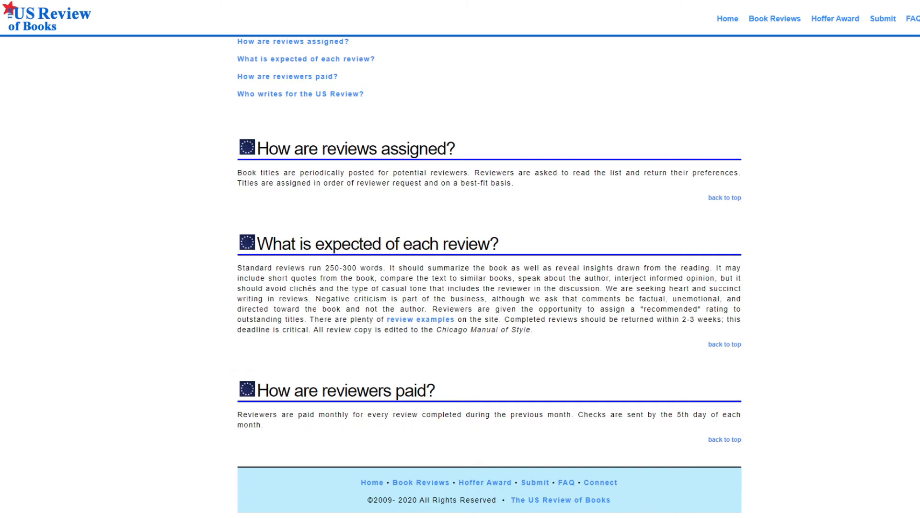
mouse_move(869, 299)
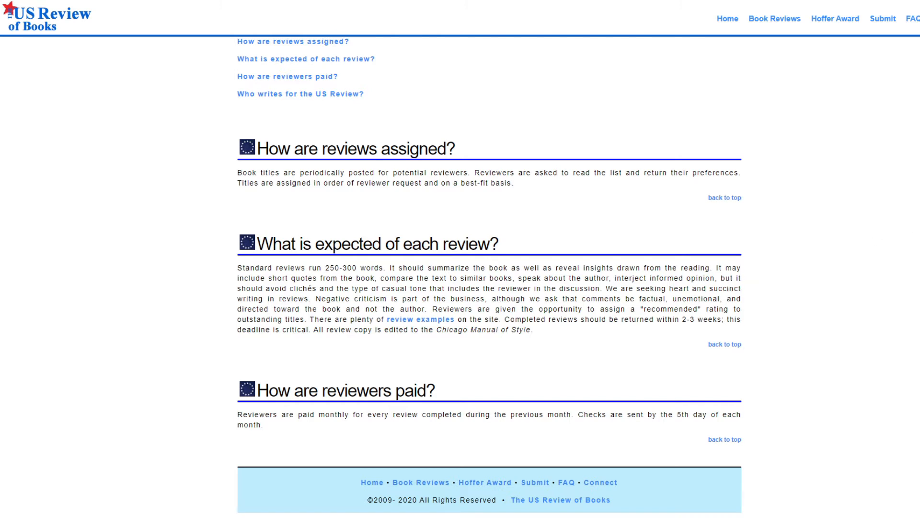
mouse_move(771, 339)
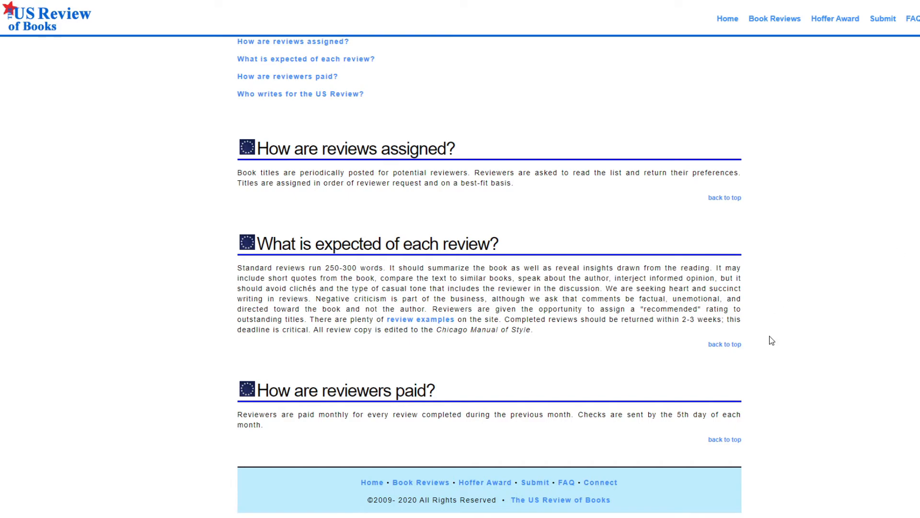
scroll(up, 3)
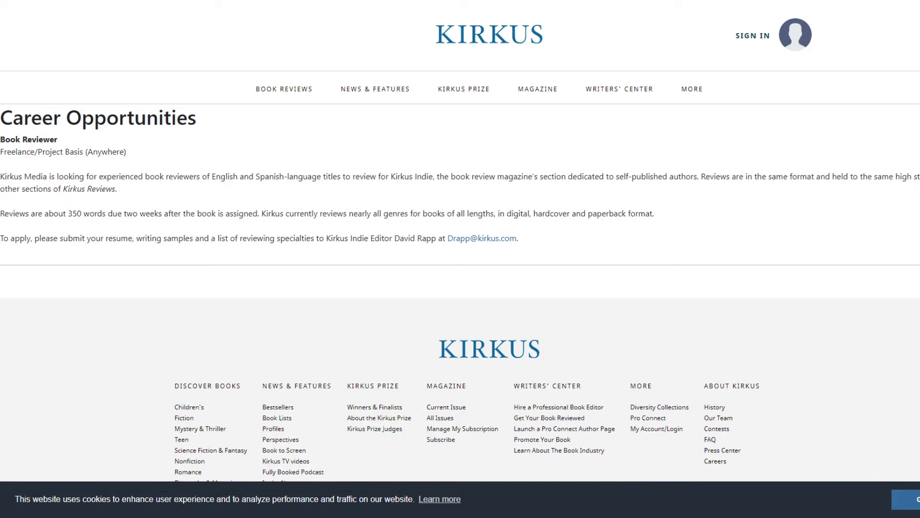
Highlight the Kirkus Book Reviewer posting's key lines on freelance reviews of roughly 350 words
drag(99, 183, 221, 183)
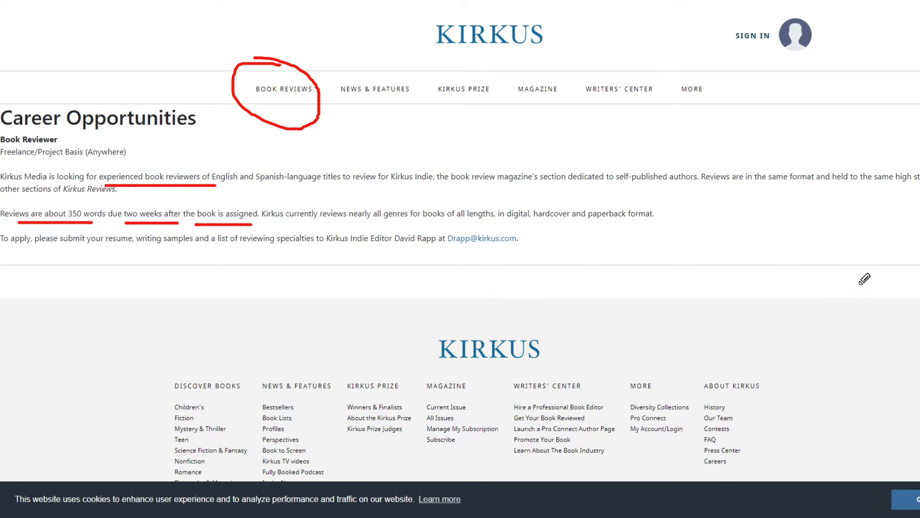
drag(346, 224, 495, 227)
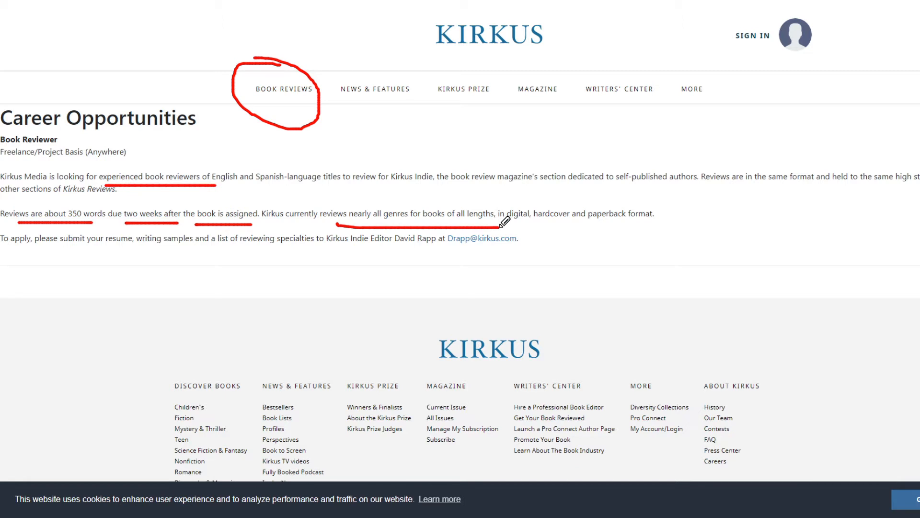
drag(492, 223, 692, 213)
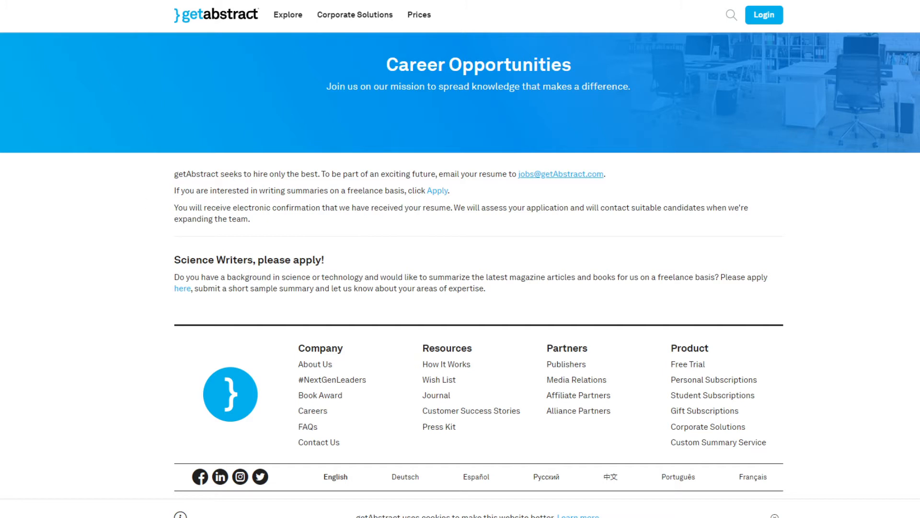
mouse_move(403, 267)
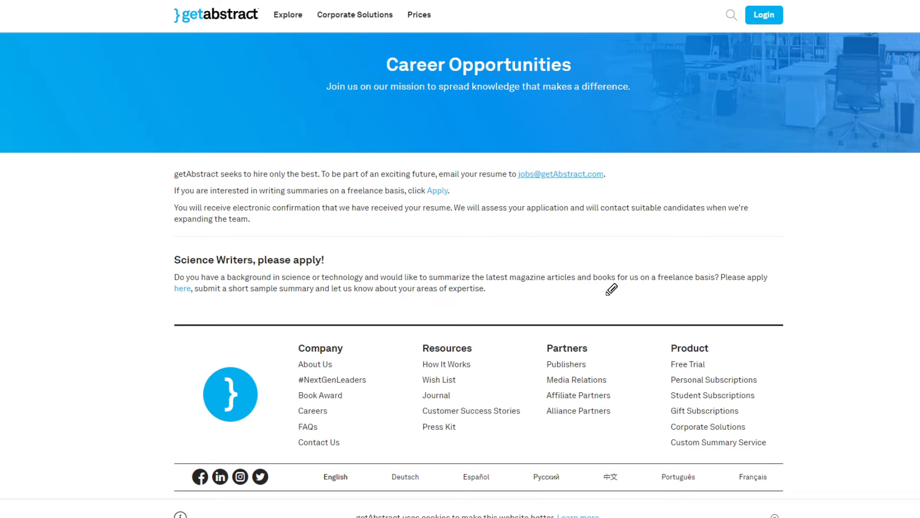
mouse_move(482, 231)
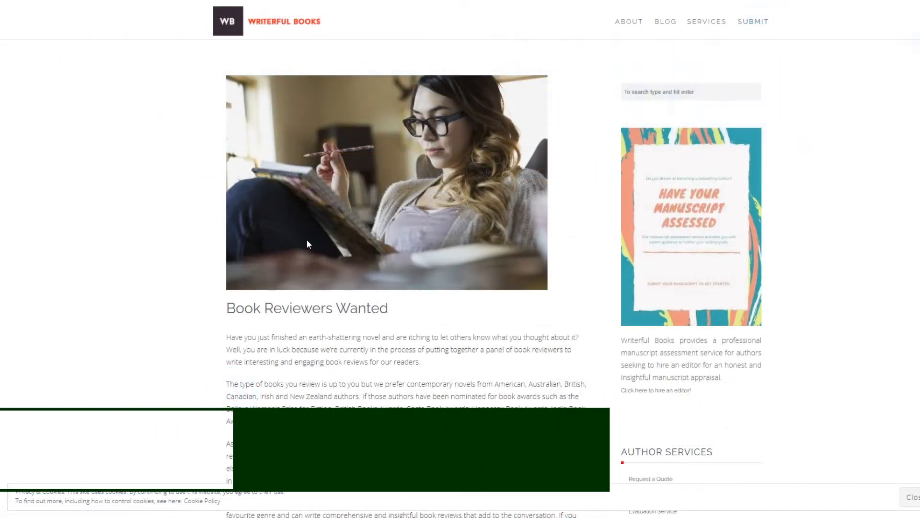
Highlight the preferred books, the $100 Amazon gift voucher and the $10 to $50 pay per review
scroll(down, 3)
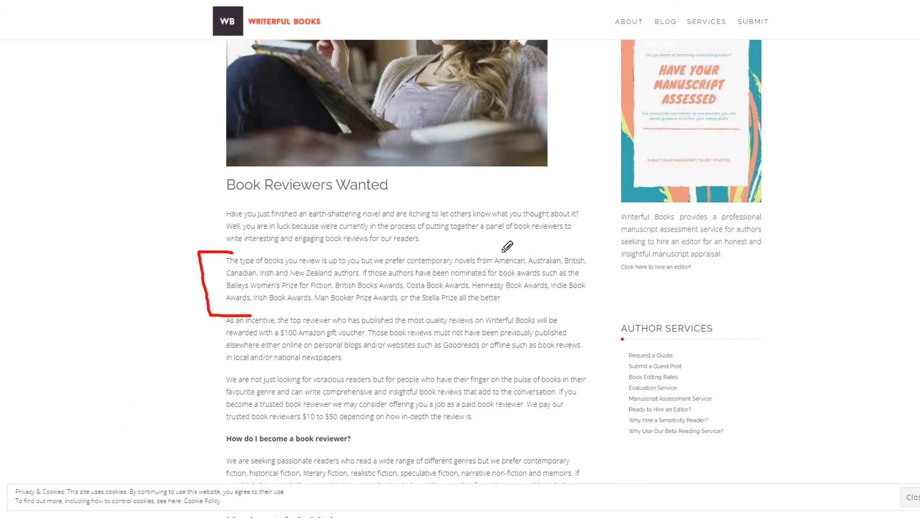
drag(502, 250, 549, 240)
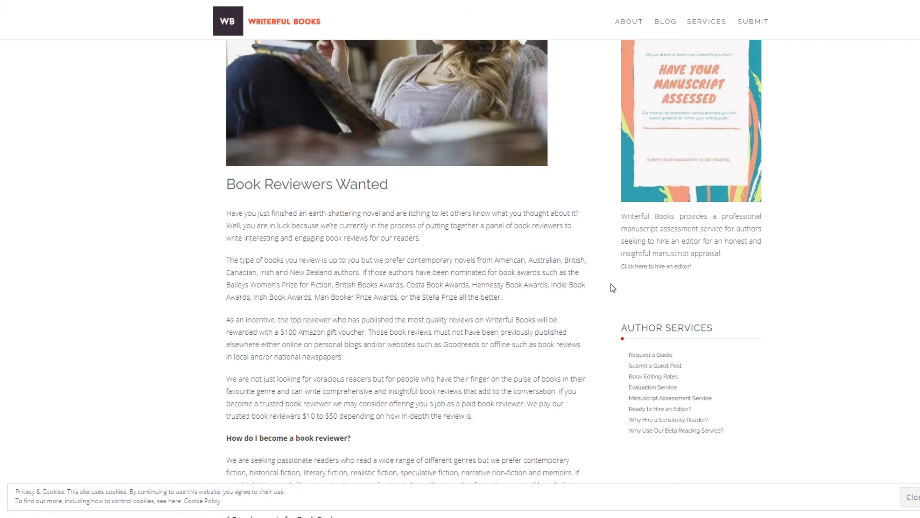
scroll(down, 3)
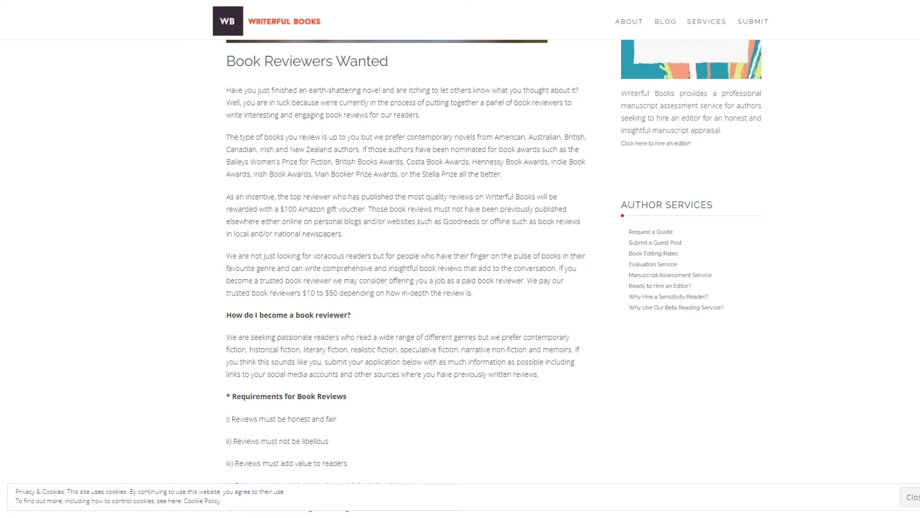
drag(286, 185, 334, 183)
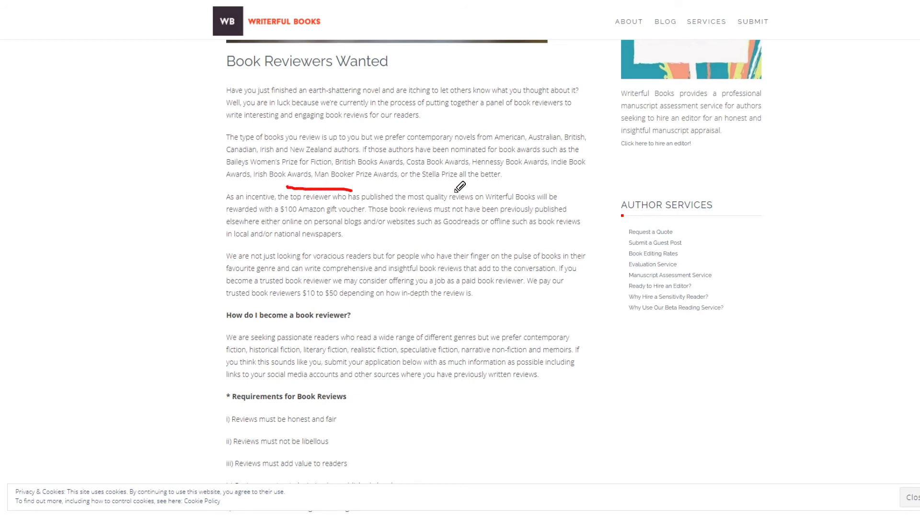
mouse_move(286, 210)
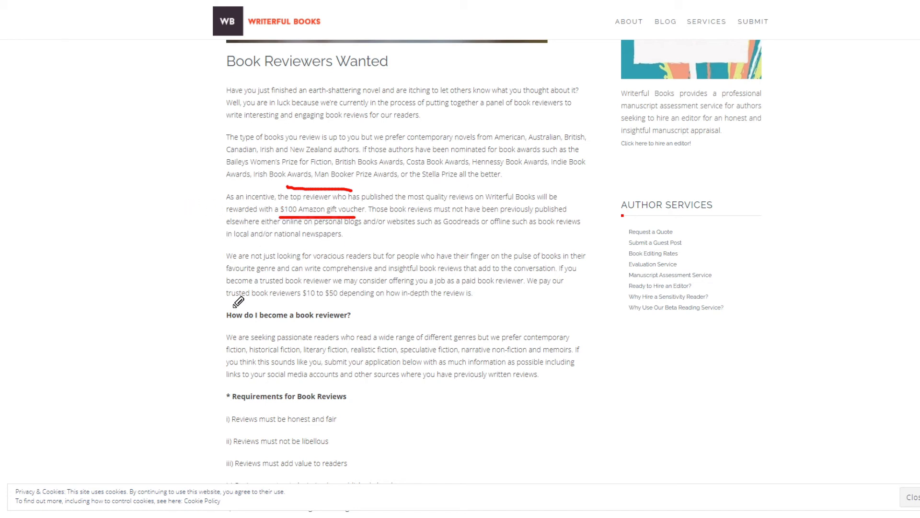
drag(226, 300, 537, 306)
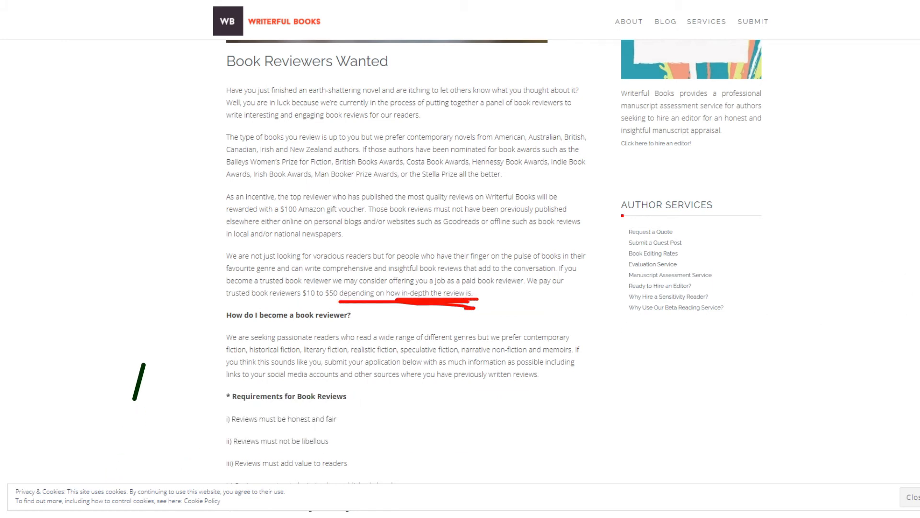
Scroll past the review requirements and ARC sources to the reviewer application form with Submit
scroll(down, 3)
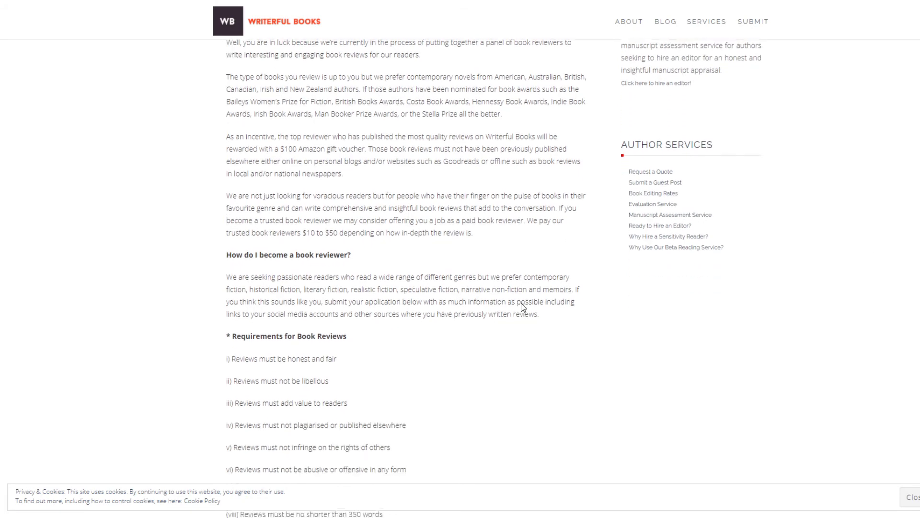
scroll(down, 3)
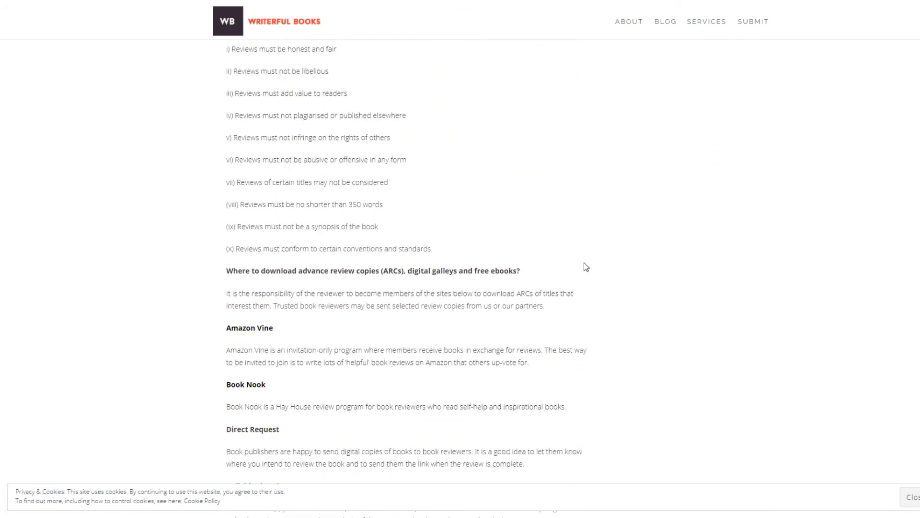
scroll(up, 3)
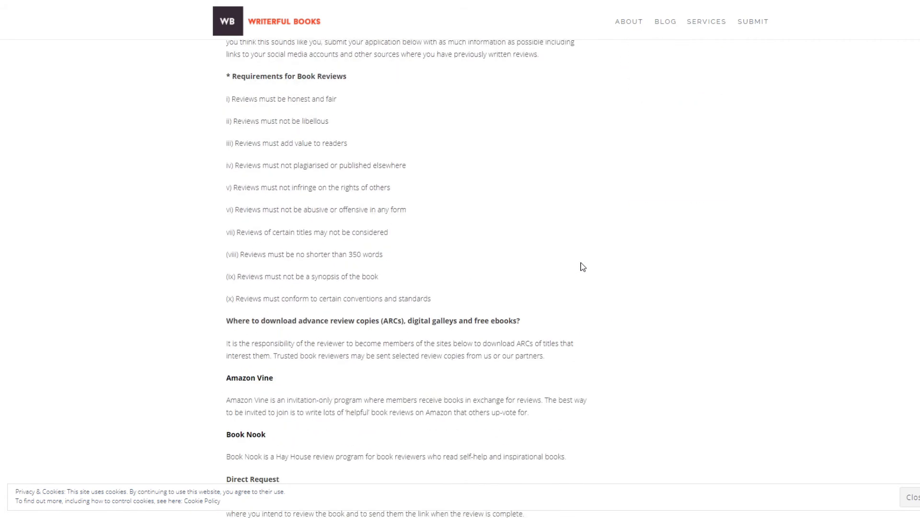
scroll(down, 3)
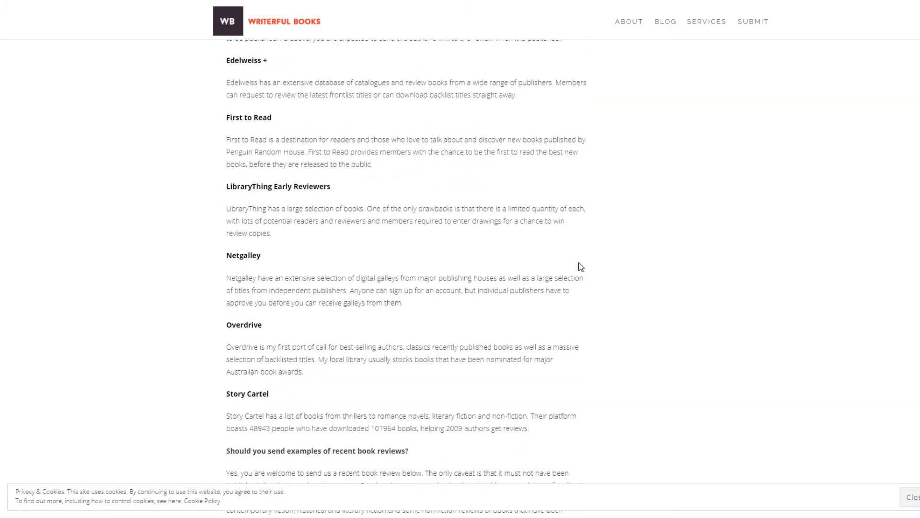
scroll(down, 3)
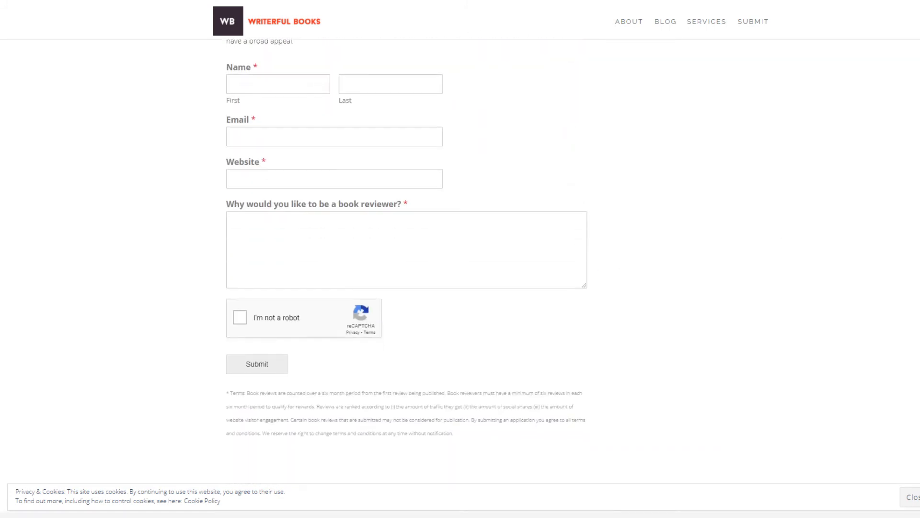